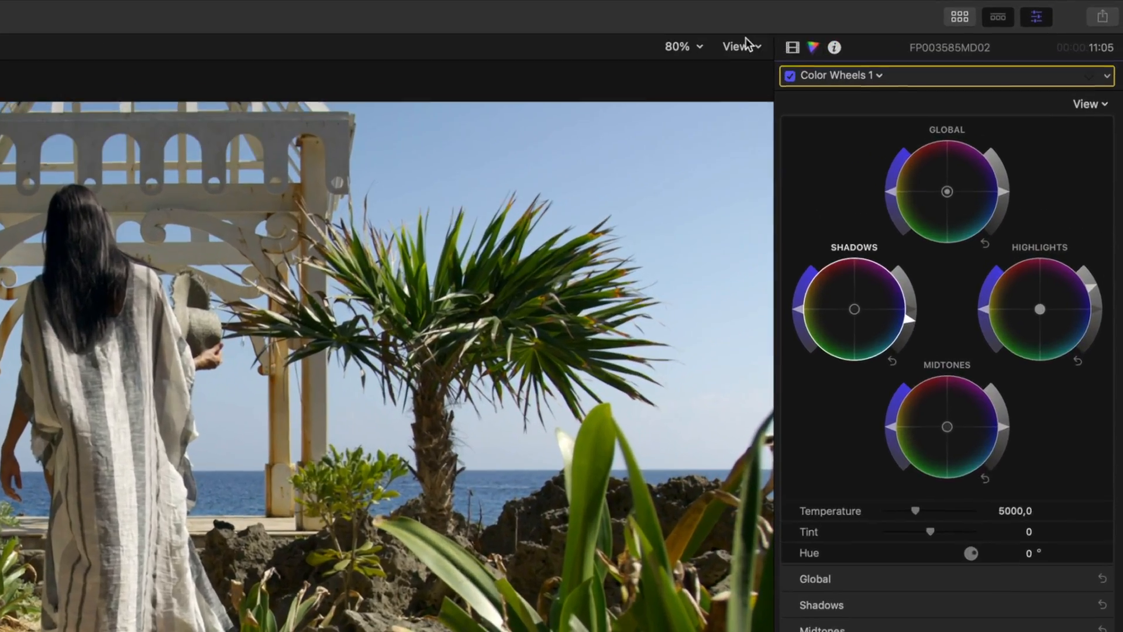
# Step: Show the helmeted driver clip with the vectorscope and luma waveform beside the viewer
pyautogui.click(738, 46)
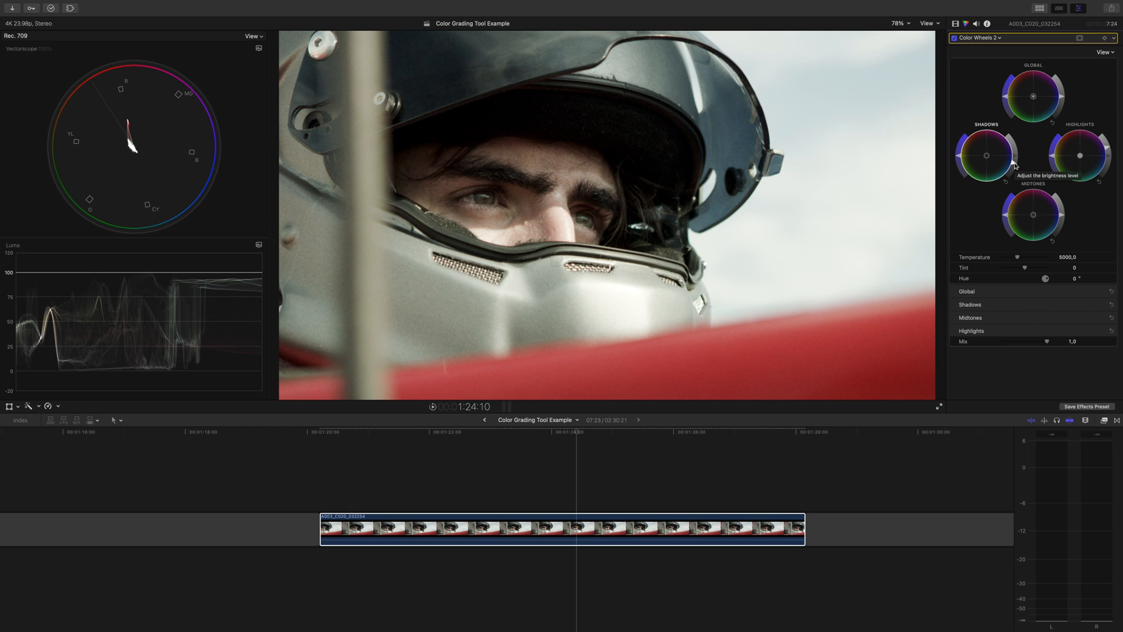
# Step: Enable the Luma range check from the viewer's View menu
pyautogui.click(927, 23)
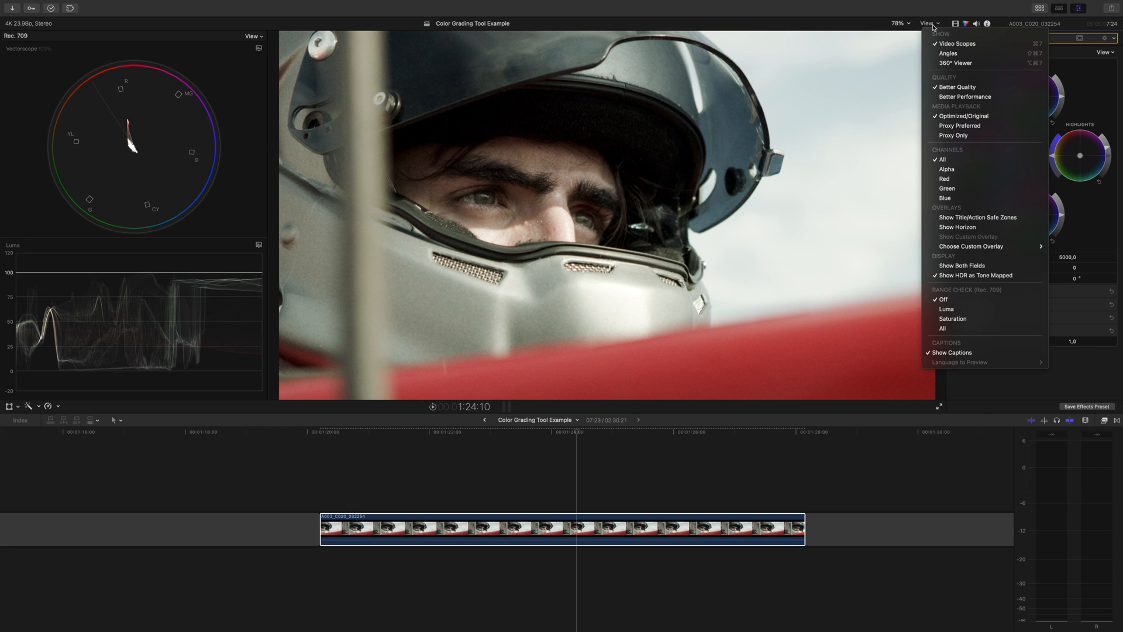
pyautogui.moveTo(966, 309)
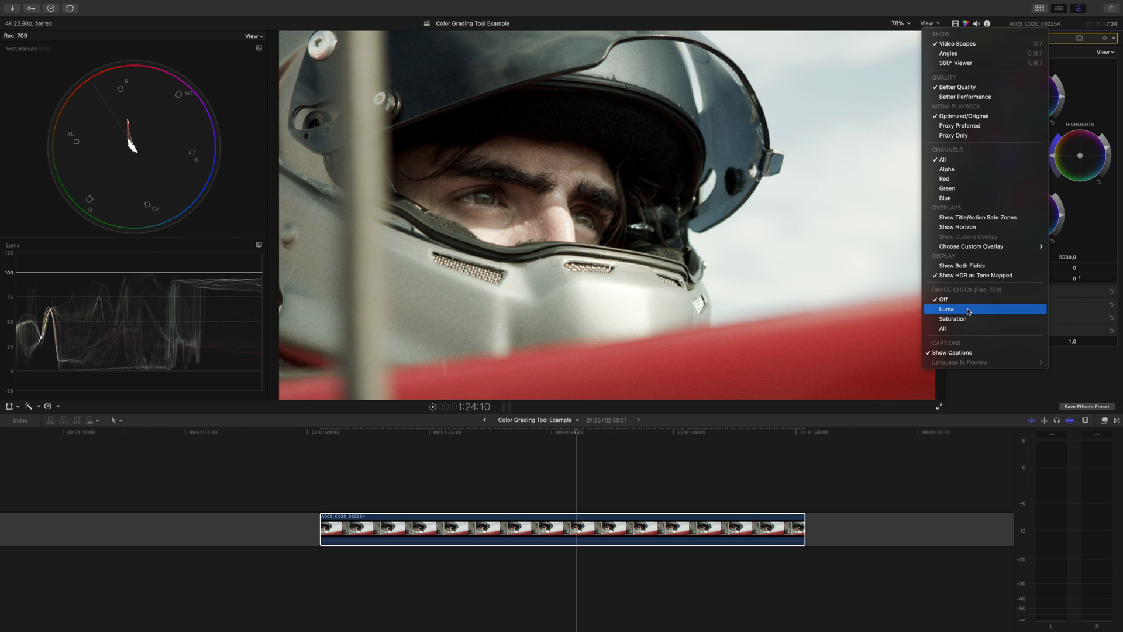
pyautogui.click(947, 309)
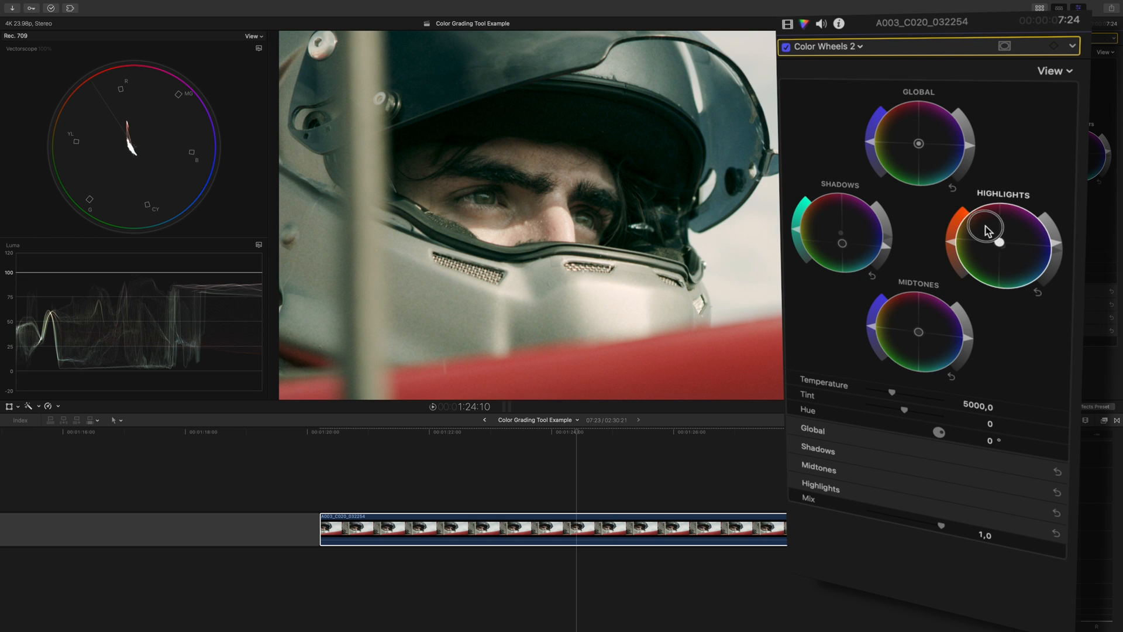
# Step: Drag the Color Wheels 2 Highlights puck toward warm orange
pyautogui.moveTo(993, 245); pyautogui.dragTo(964, 223)
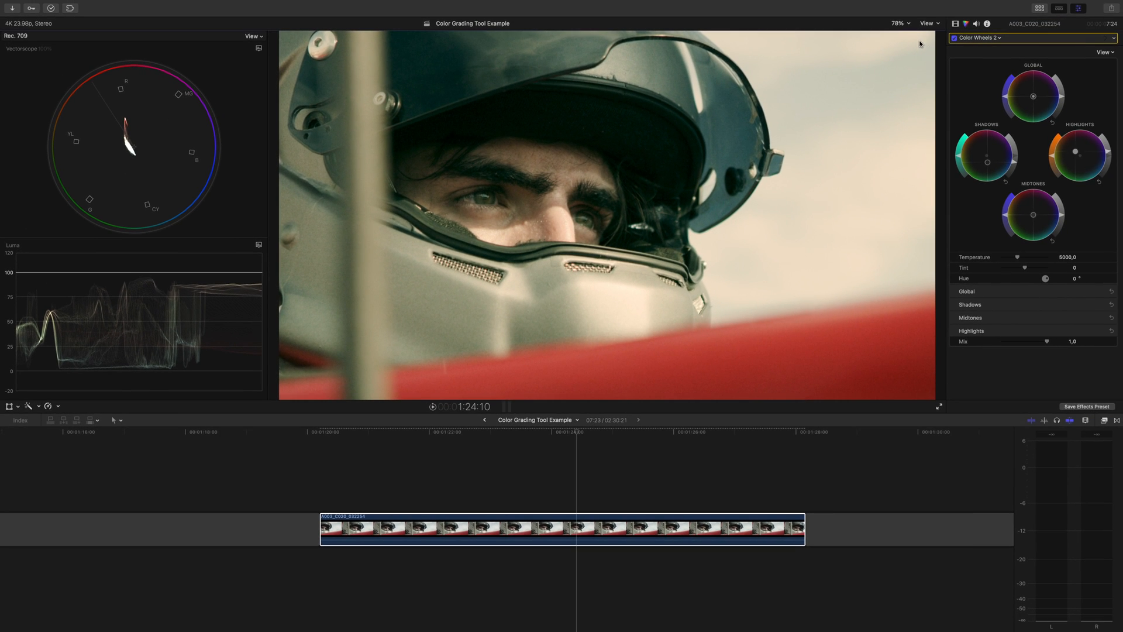
# Step: Switch the viewer's range check to Saturation to zebra the bright helmet highlights
pyautogui.click(929, 22)
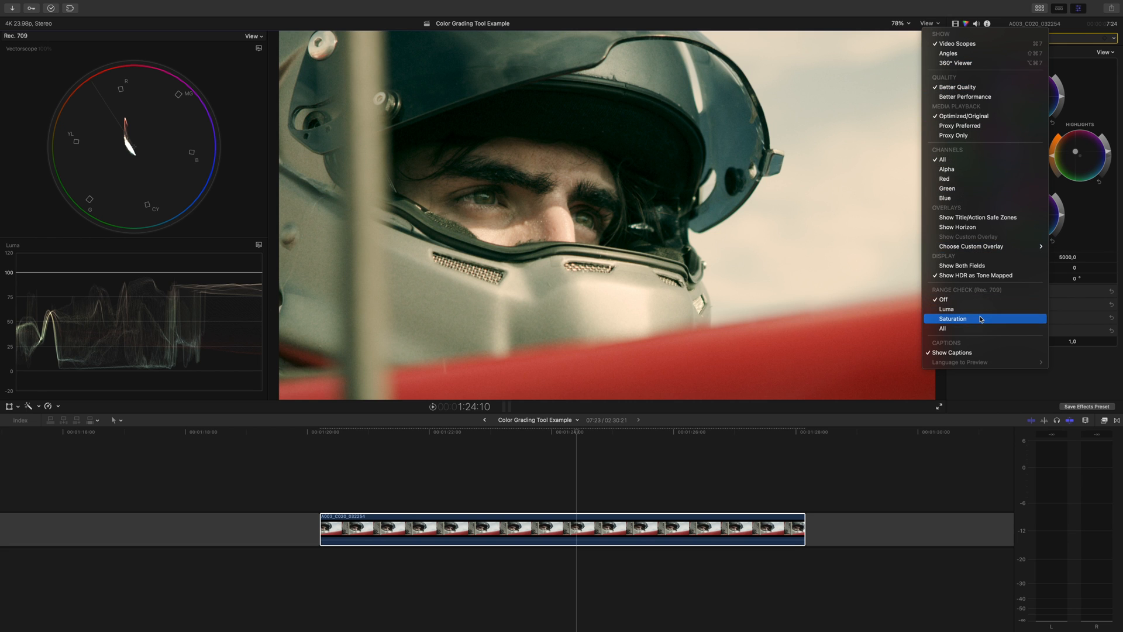
pyautogui.click(953, 318)
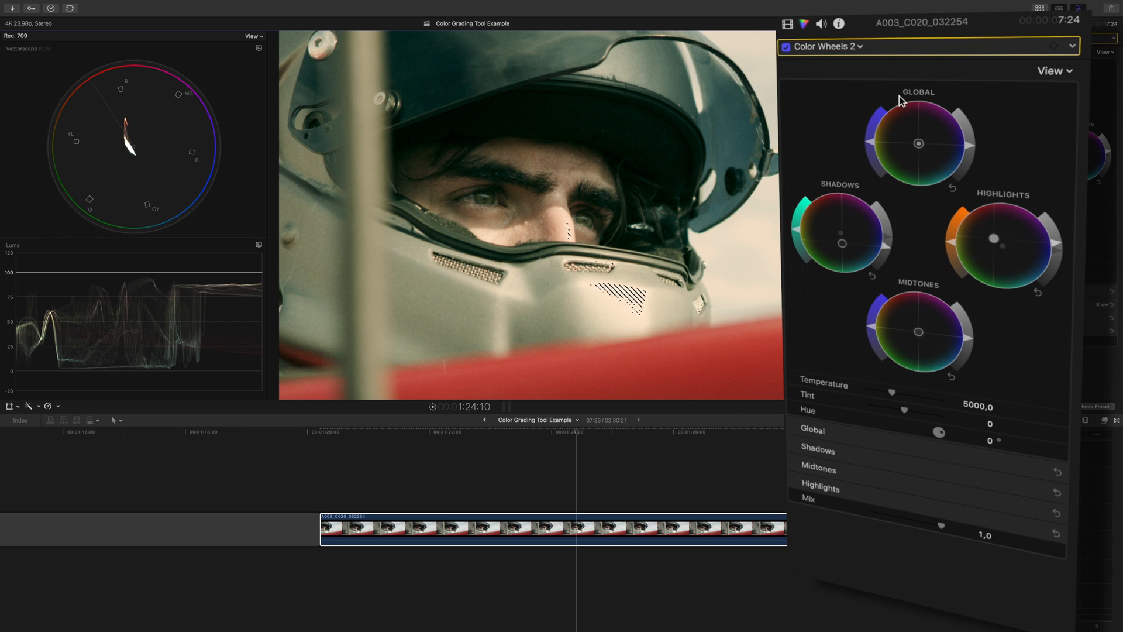
# Step: Add Hue/Saturation Curves and lower Luma vs Sat highlight saturation until helmet zebras vanish
pyautogui.click(827, 46)
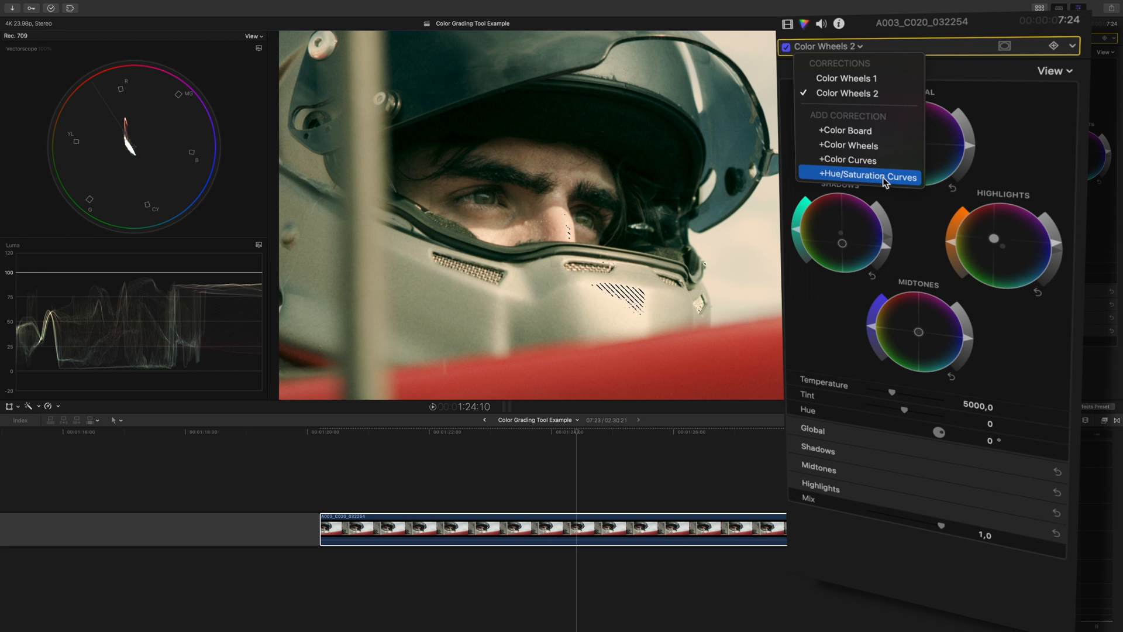
pyautogui.click(867, 176)
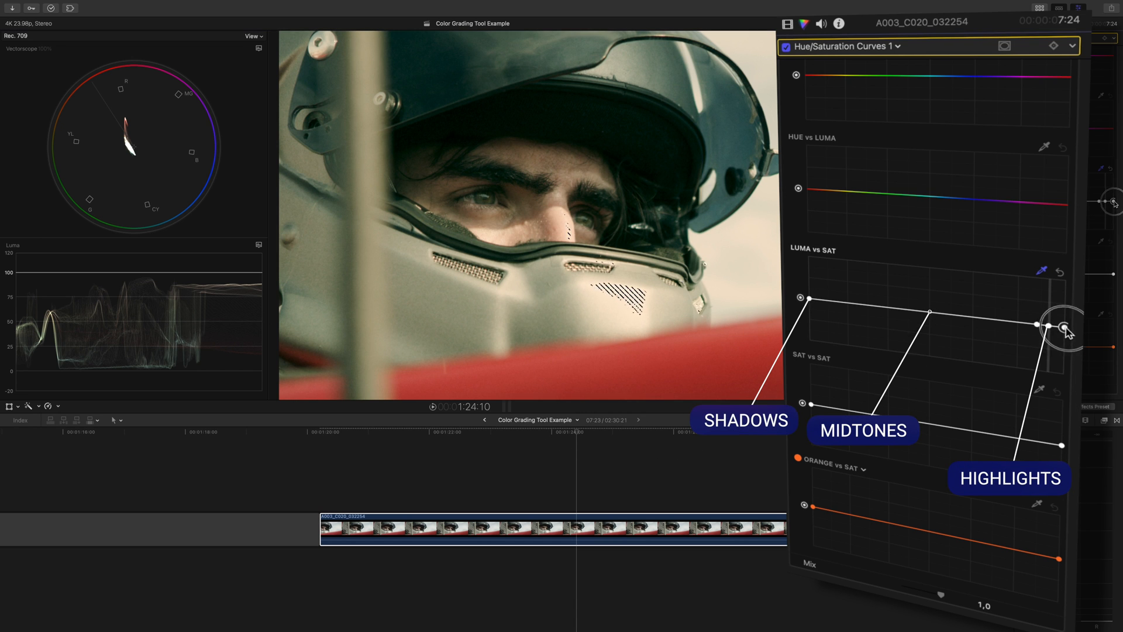
pyautogui.moveTo(1061, 323); pyautogui.dragTo(1060, 351)
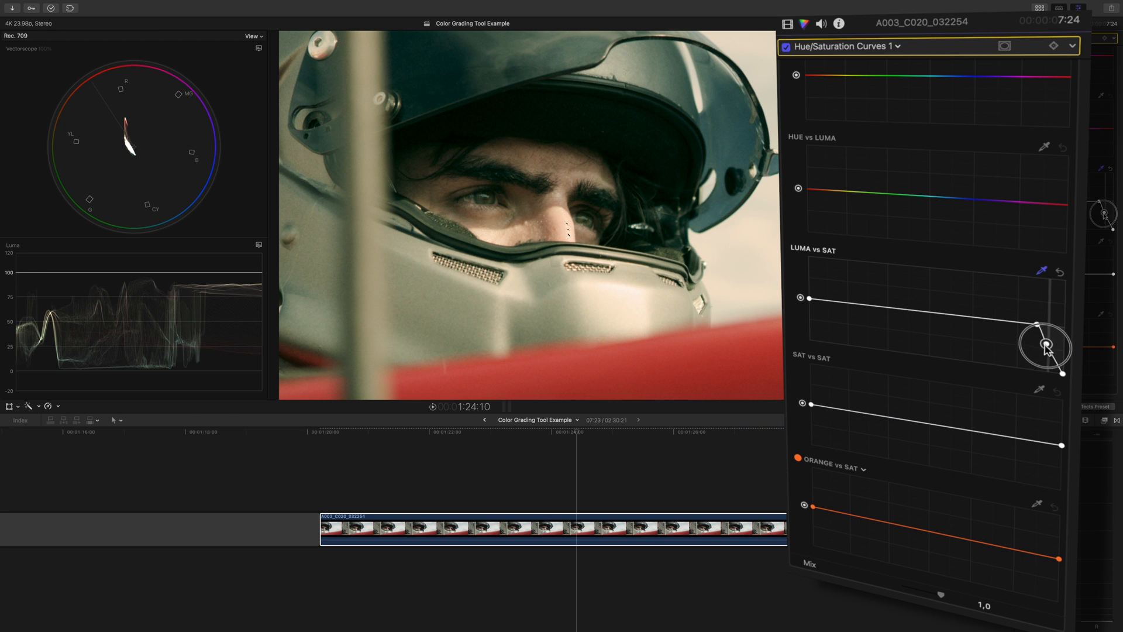
pyautogui.moveTo(1045, 346); pyautogui.dragTo(1037, 326)
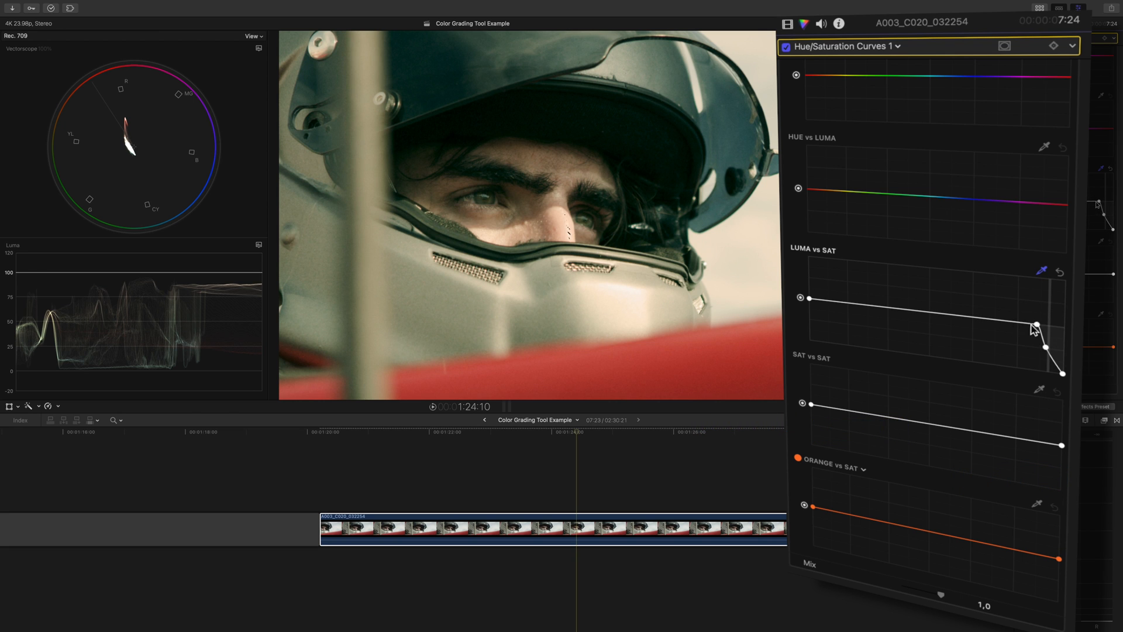
pyautogui.moveTo(1035, 324); pyautogui.dragTo(1050, 355)
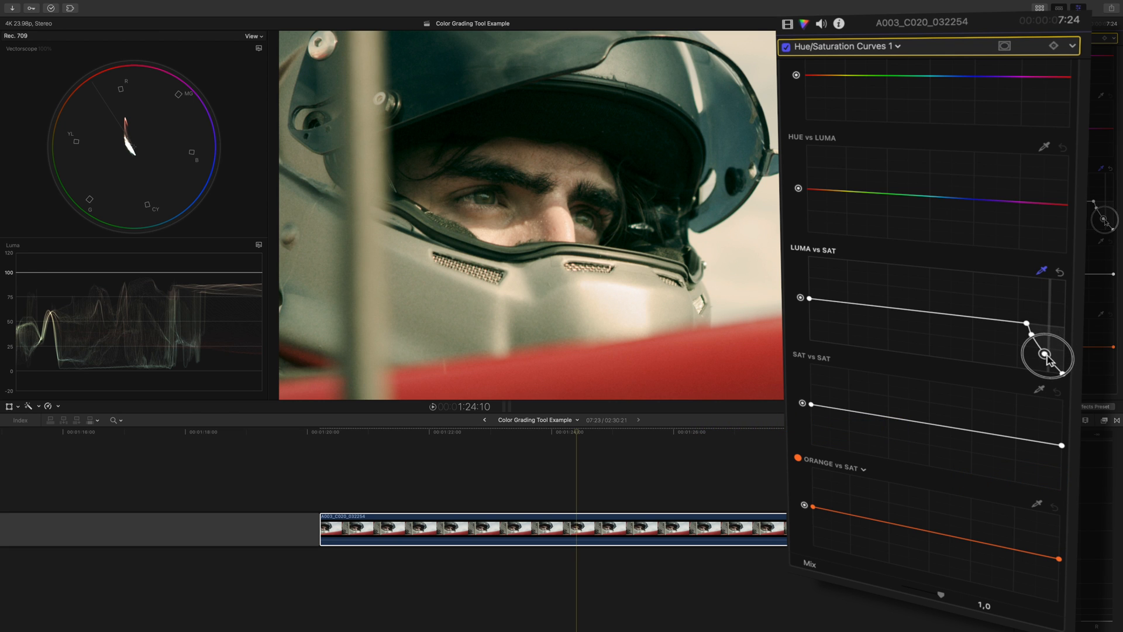
pyautogui.moveTo(1050, 357)
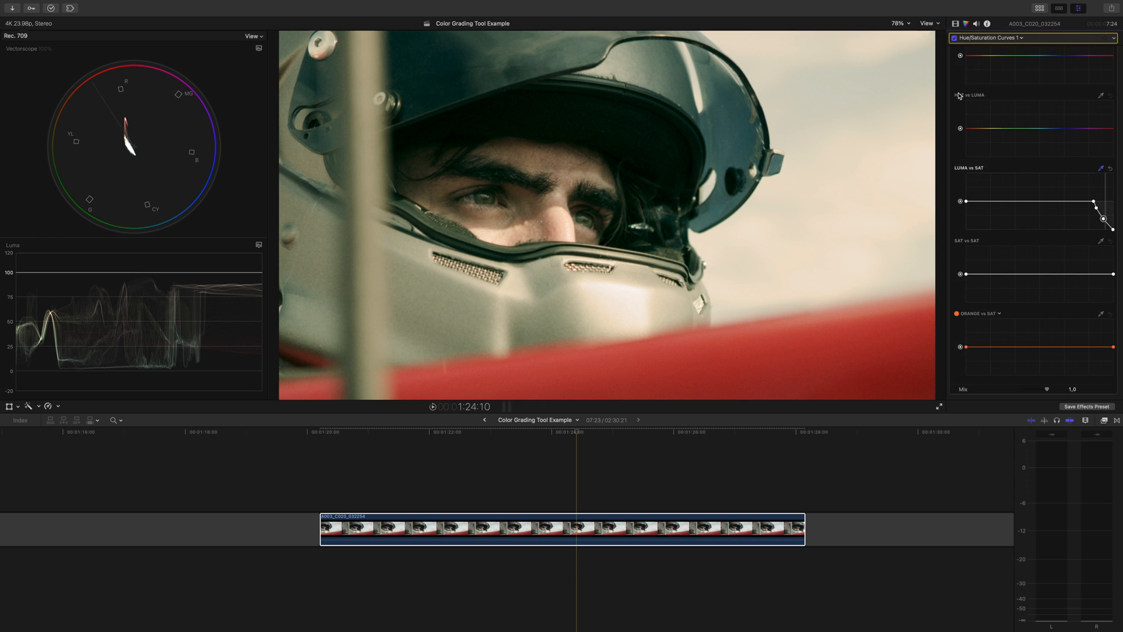
# Step: Load the boxer-facing-ring clip with its Color Curves correction in the inspector
pyautogui.click(954, 24)
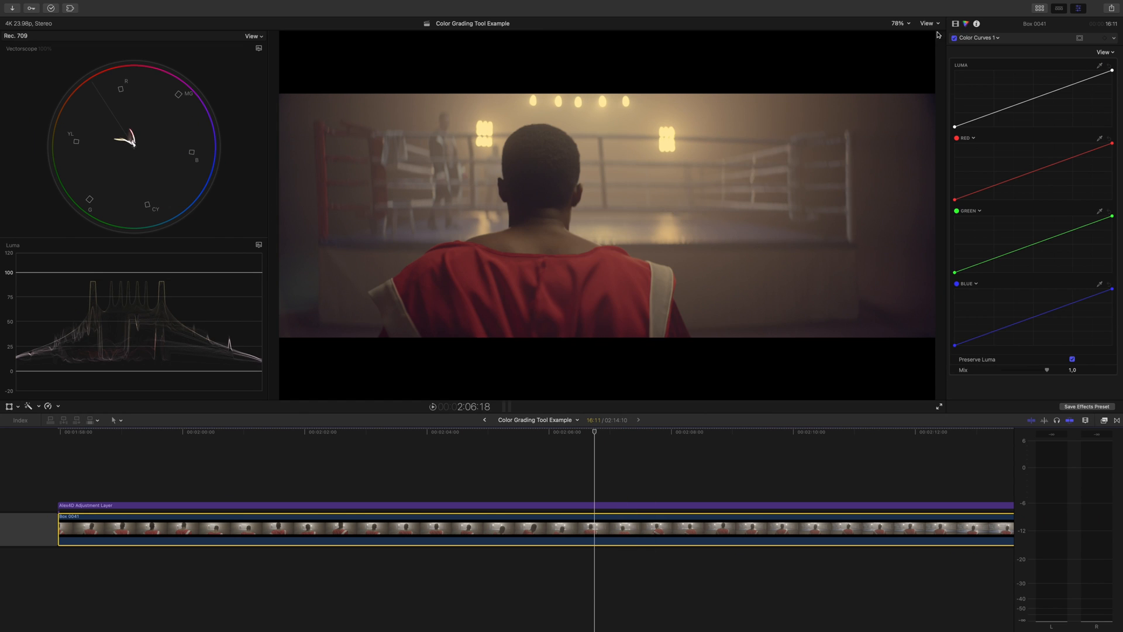
# Step: Enable Saturation range check, then lower highlight saturation on the boxing clip's Luma vs Sat curve
pyautogui.click(928, 22)
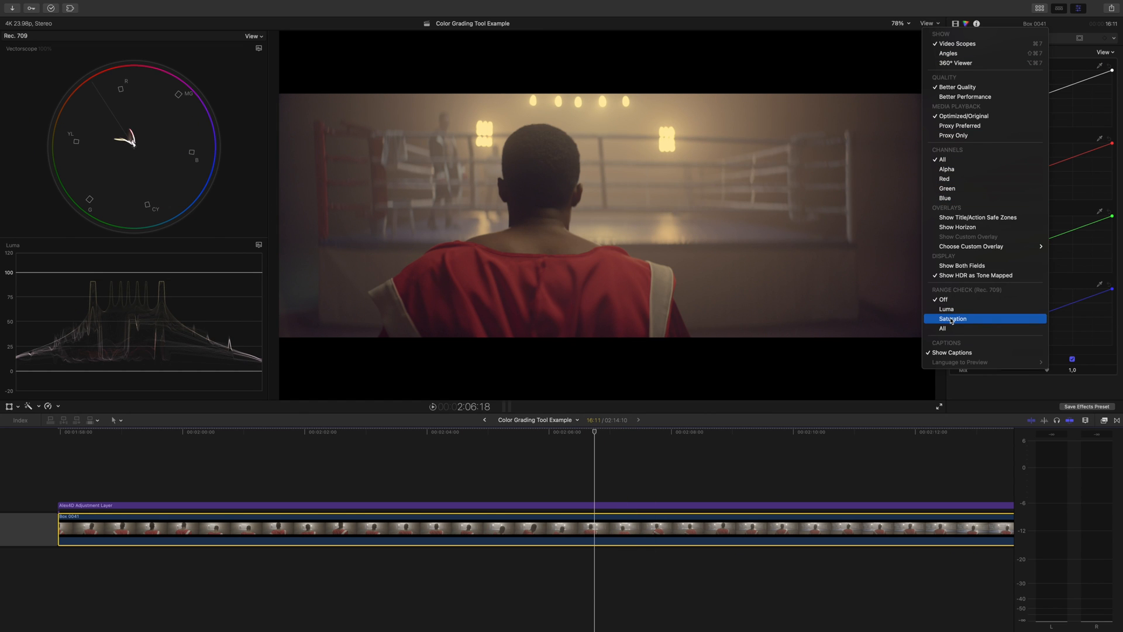
pyautogui.click(954, 319)
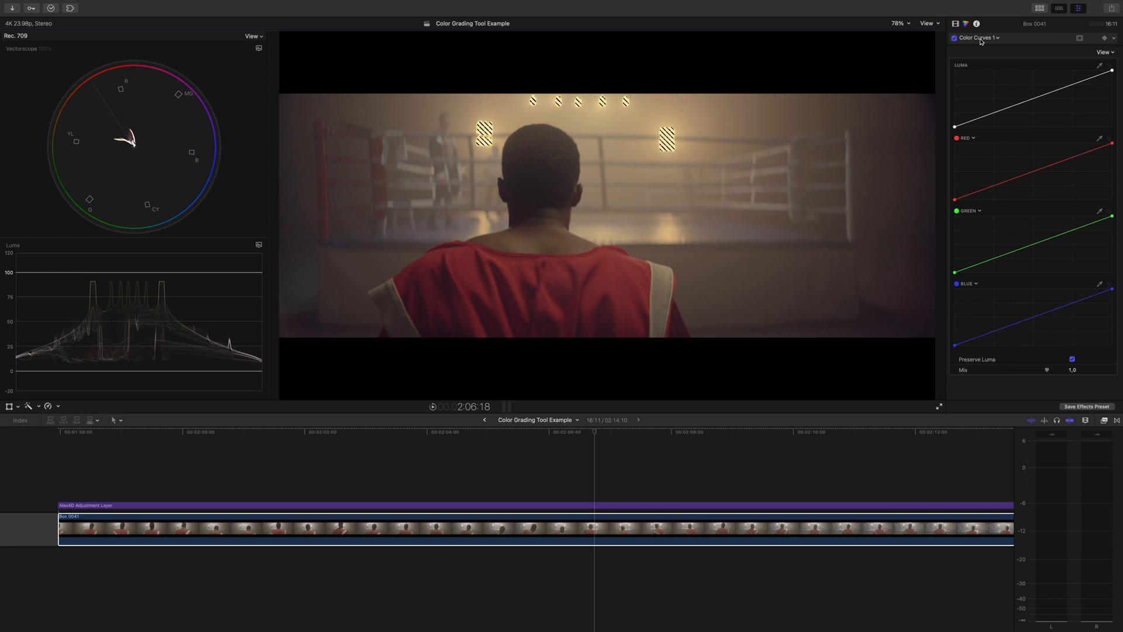
pyautogui.click(995, 38)
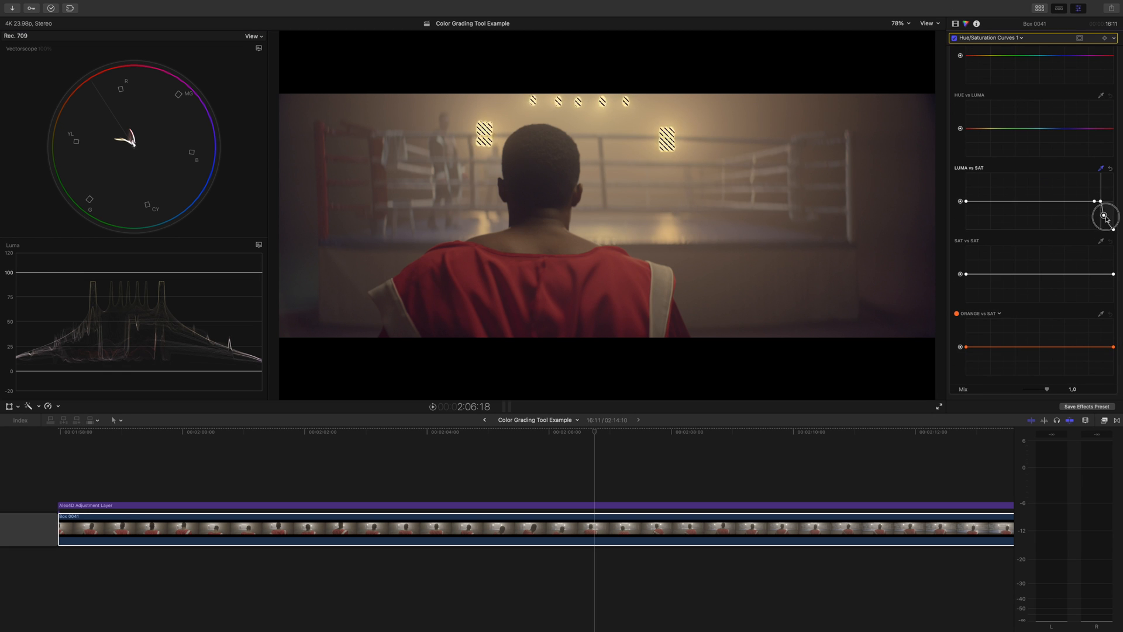
pyautogui.moveTo(1104, 217); pyautogui.dragTo(1101, 213)
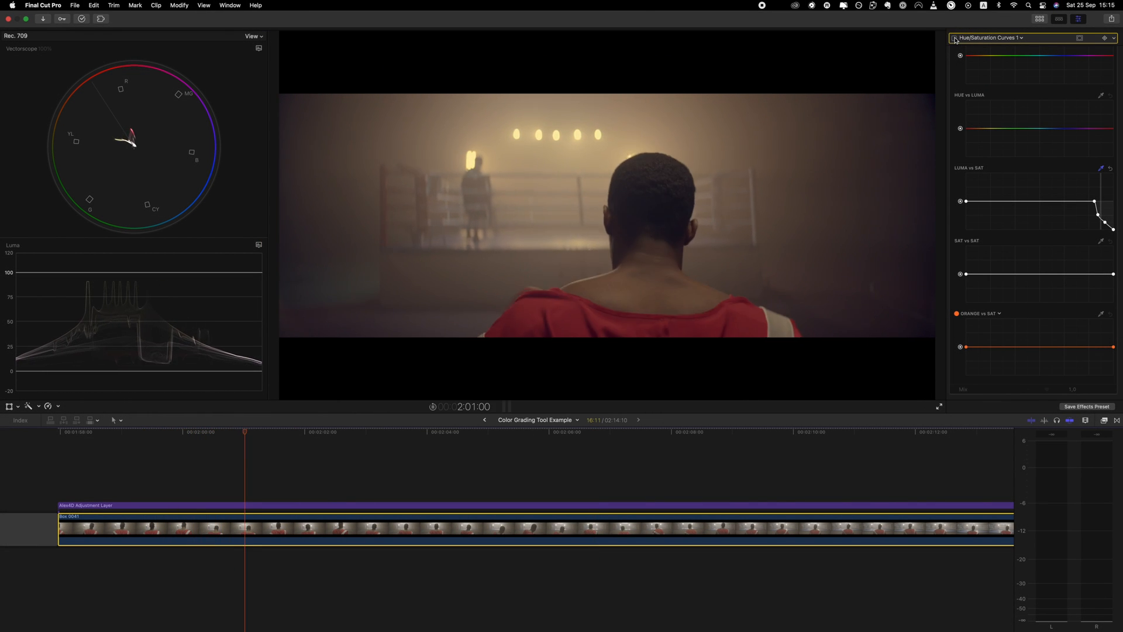
pyautogui.click(370, 431)
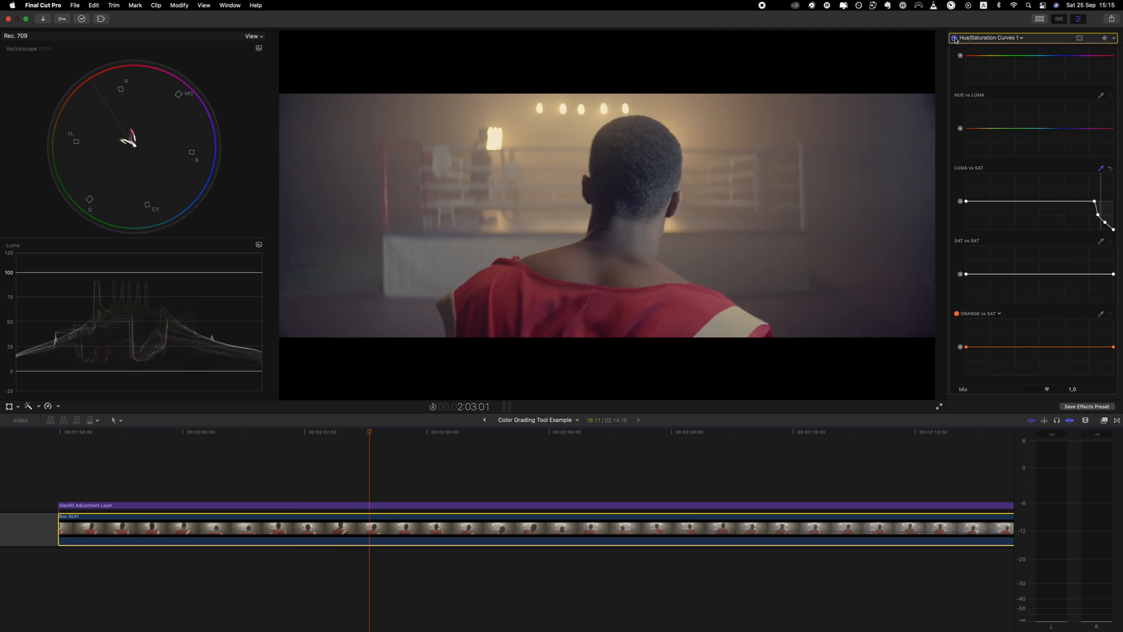